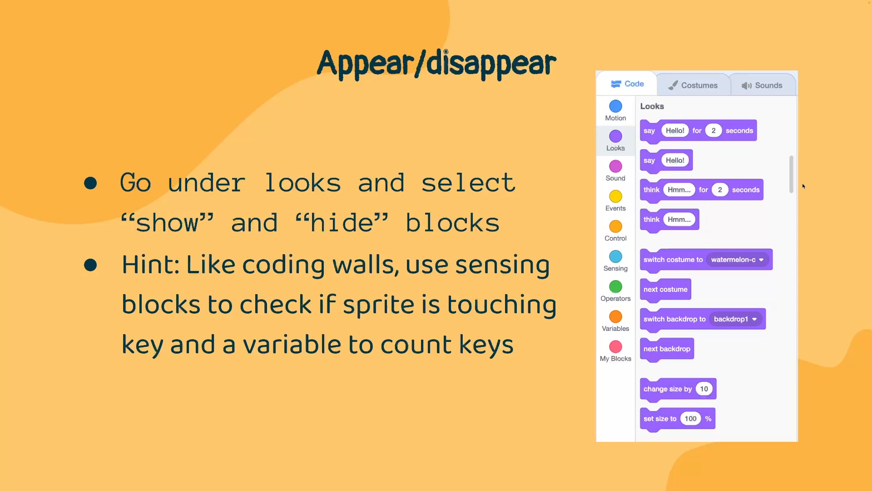
# - Advance to the Keys slide showing the scripts for the three key sprites
pyautogui.press('Right')
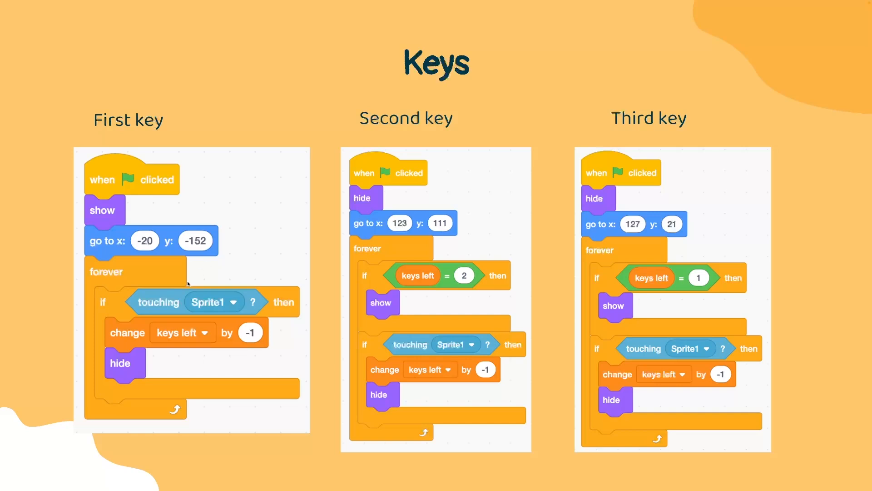
pyautogui.moveTo(641, 86)
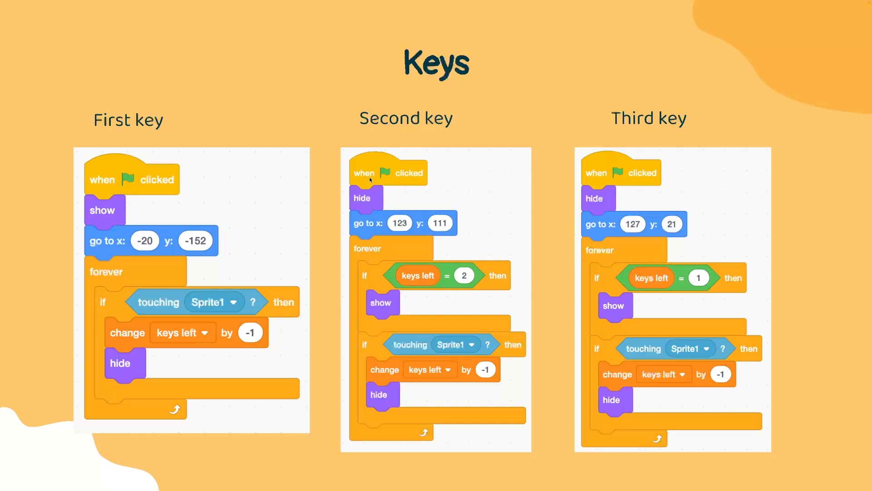
pyautogui.moveTo(467, 281)
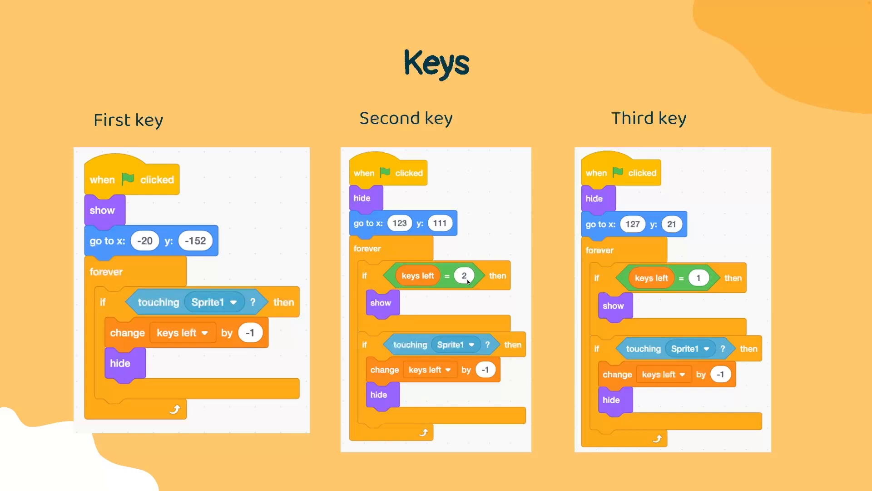
pyautogui.moveTo(516, 351)
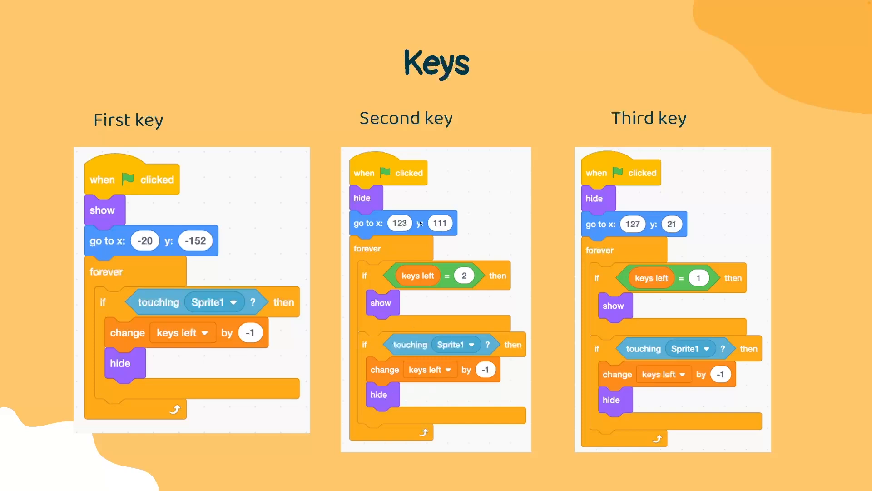
pyautogui.moveTo(665, 262)
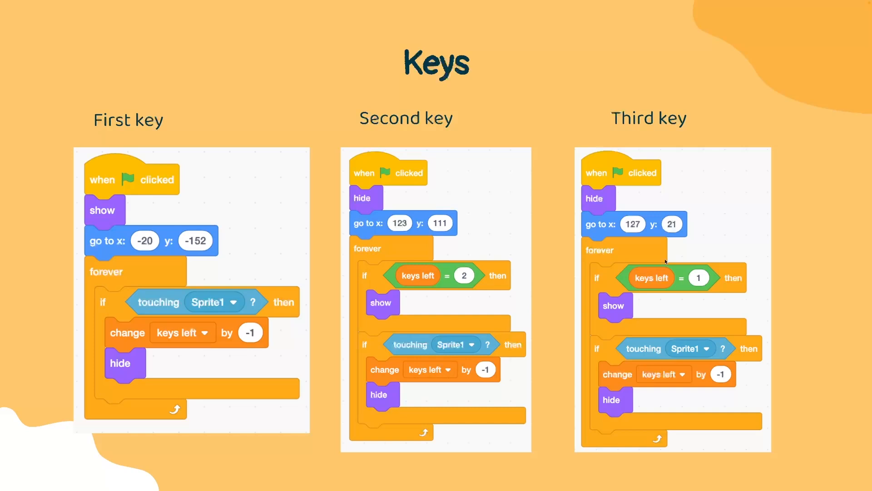
pyautogui.moveTo(642, 179)
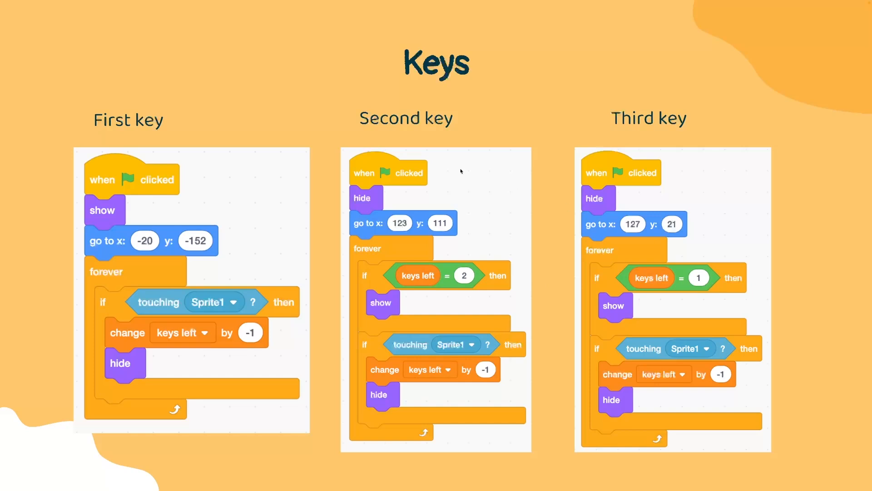
pyautogui.moveTo(458, 172)
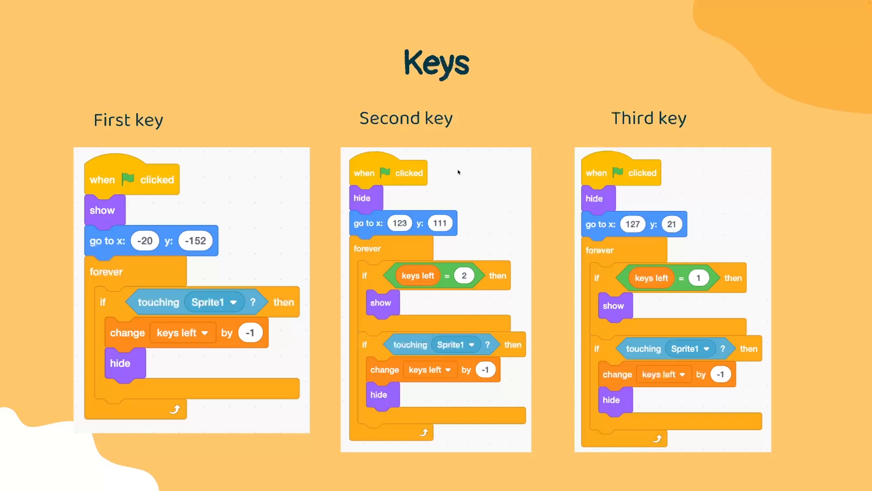
pyautogui.moveTo(791, 291)
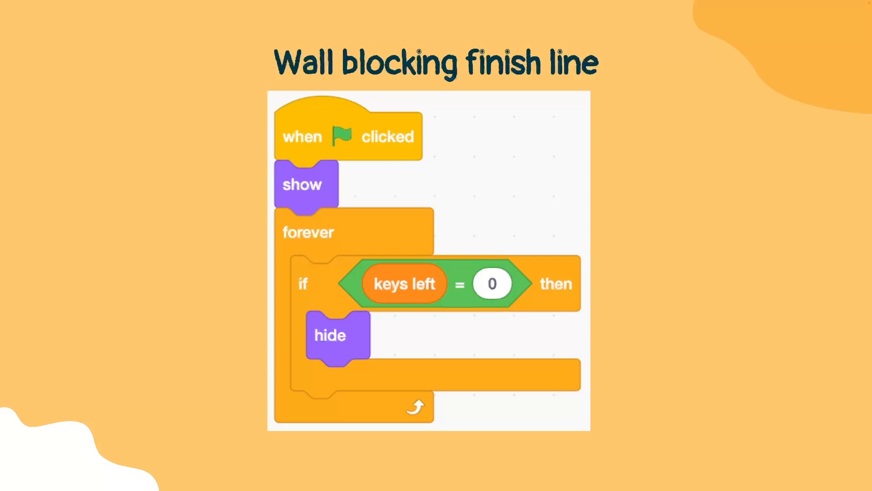
pyautogui.moveTo(417, 269)
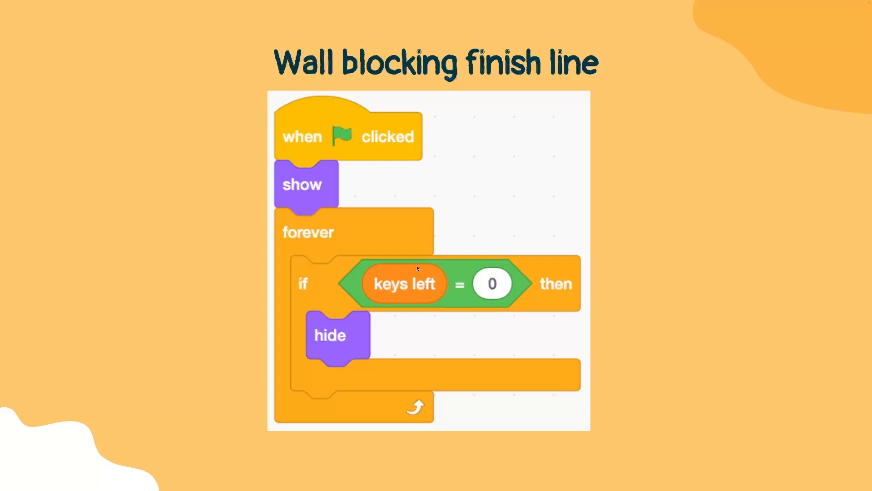
pyautogui.moveTo(378, 354)
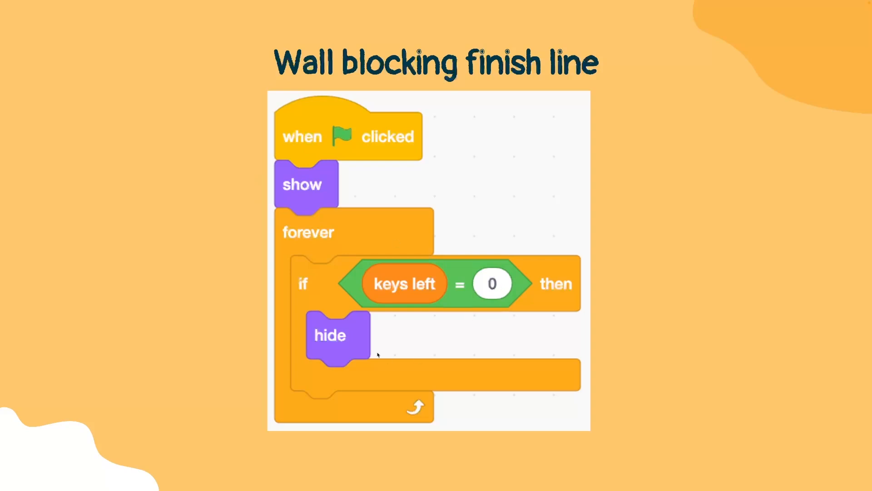
pyautogui.moveTo(353, 362)
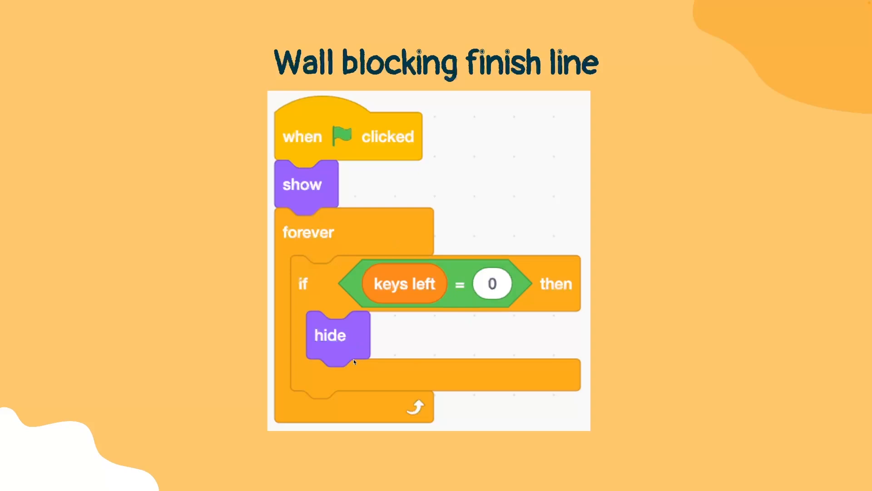